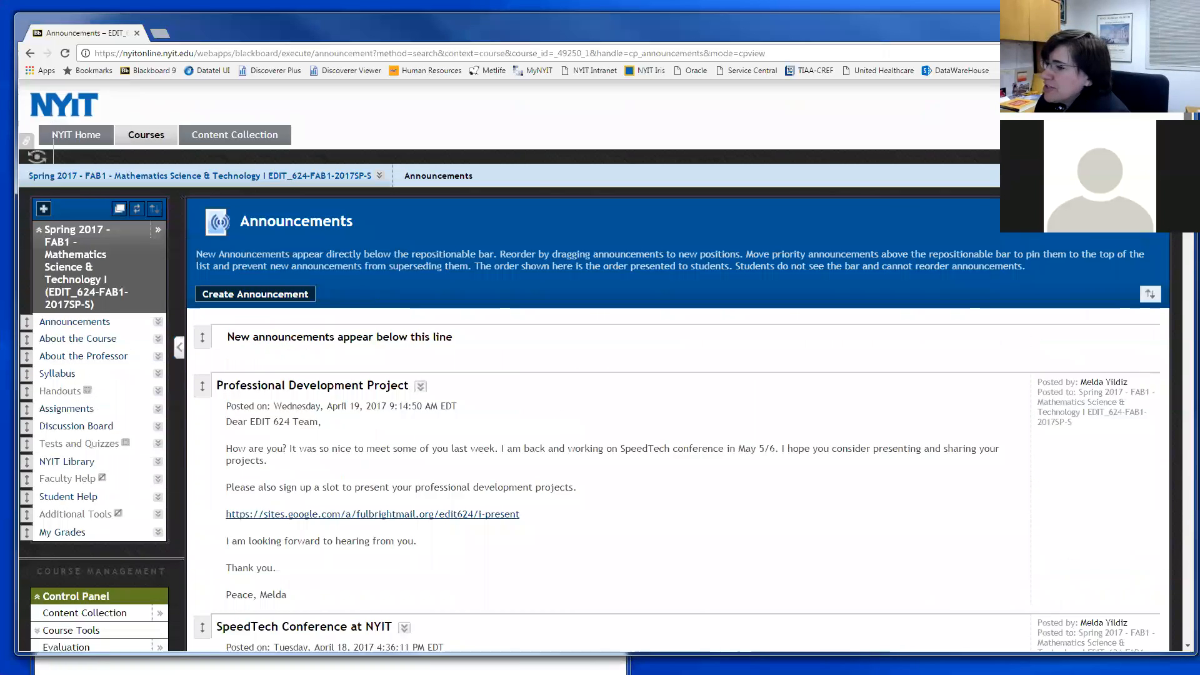
- Follow the sites.google.com sign-up link in the Professional Development Project announcement
scroll(down, 3)
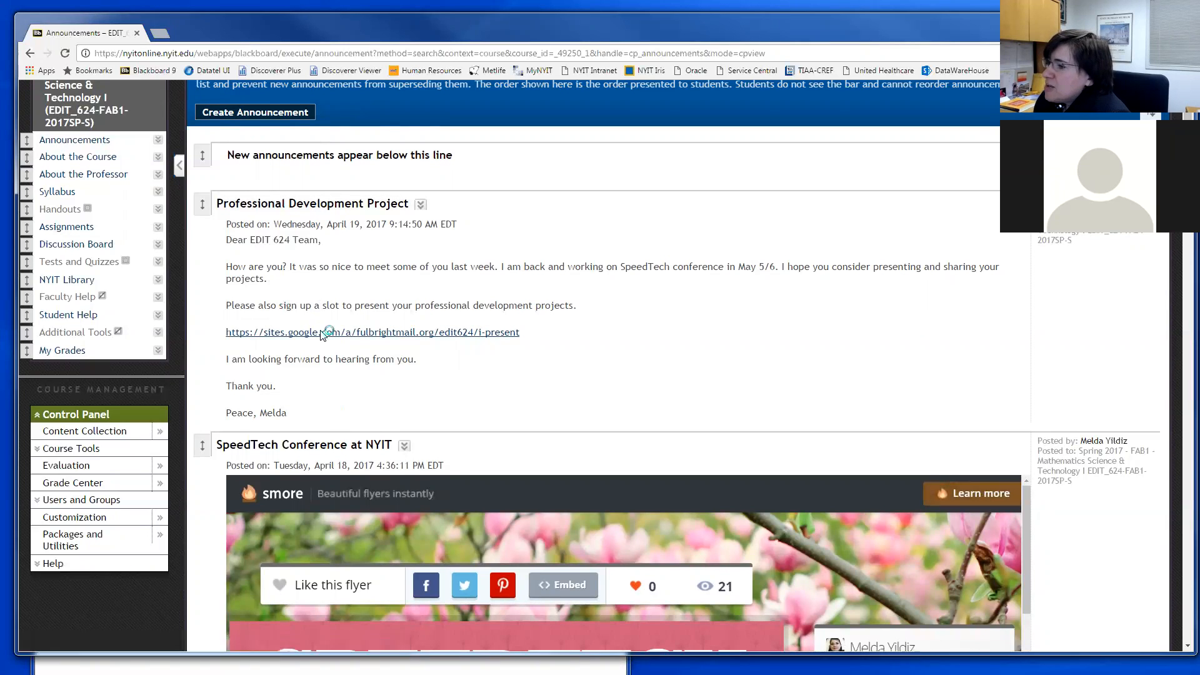
click(372, 331)
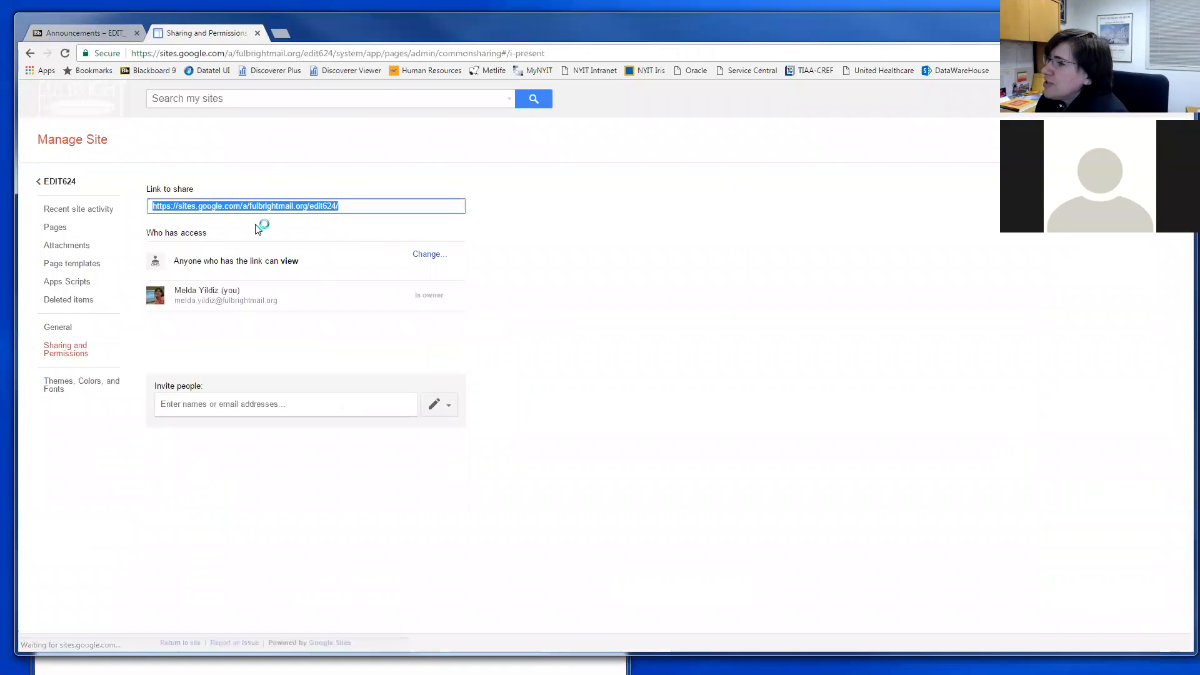
- Change who has access to On - Public on the web and save the sharing setting
click(429, 254)
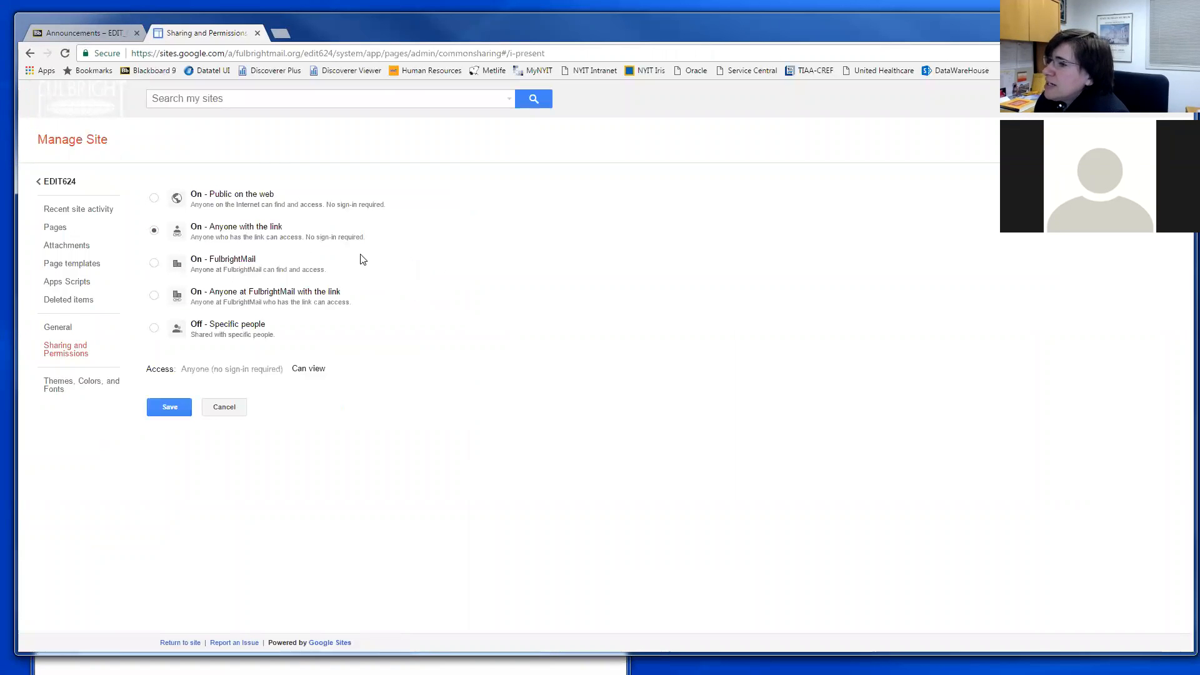
click(153, 198)
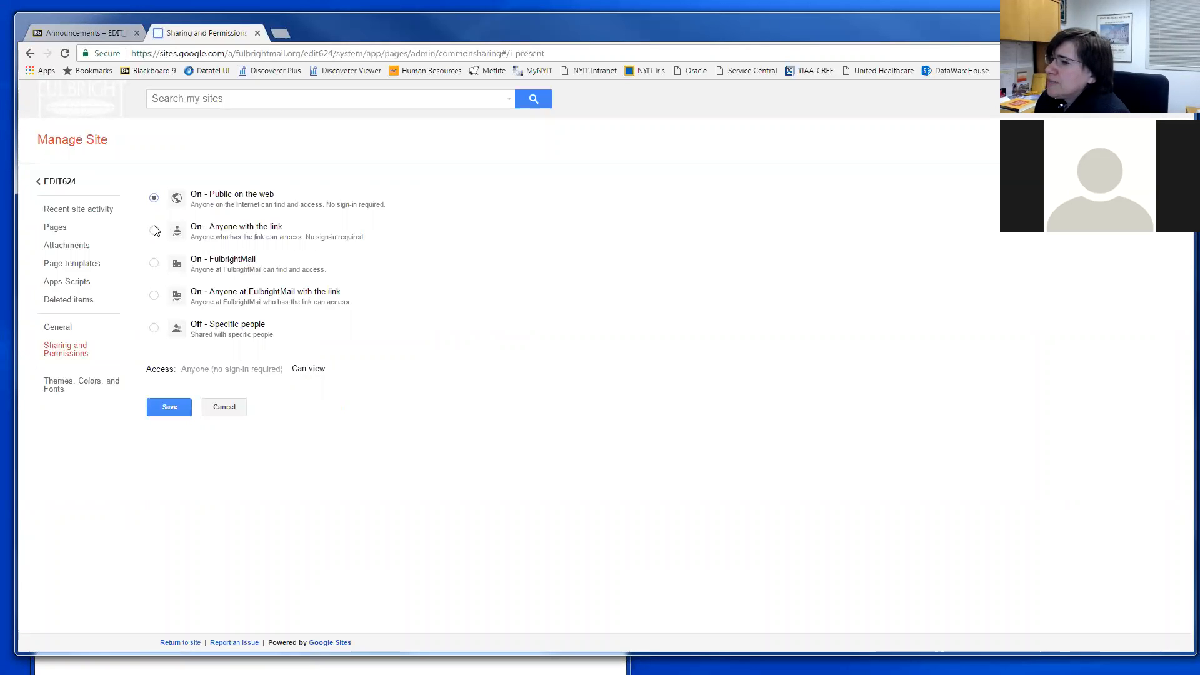
click(153, 230)
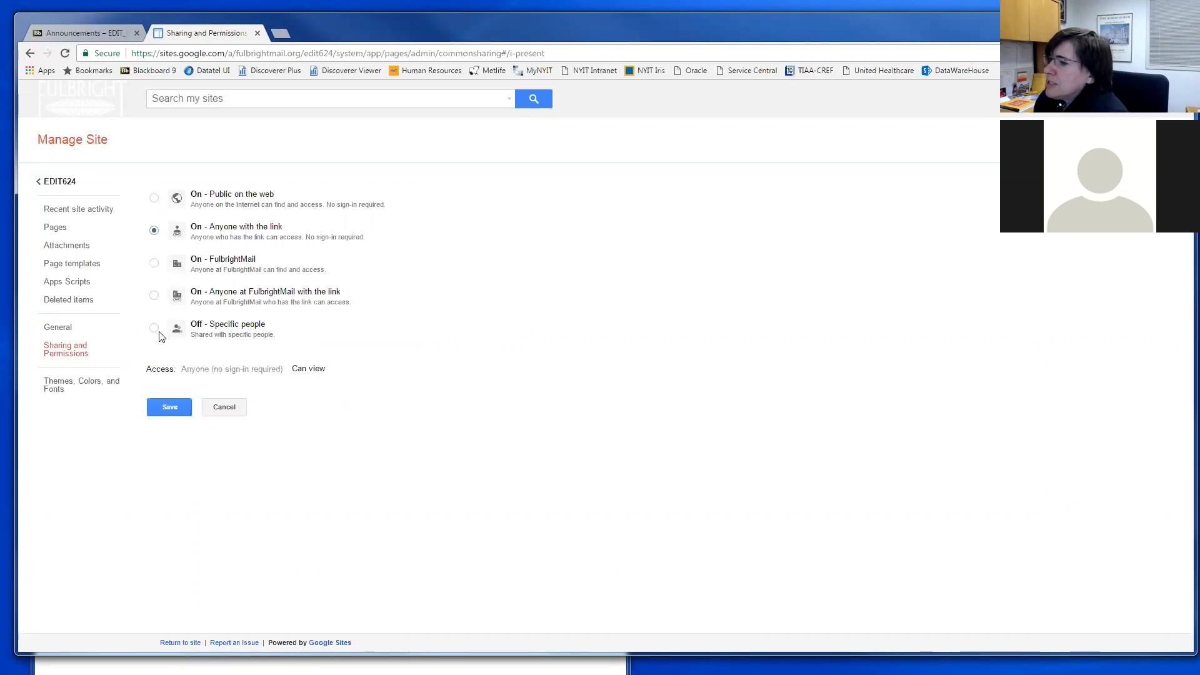
mouse_move(175, 209)
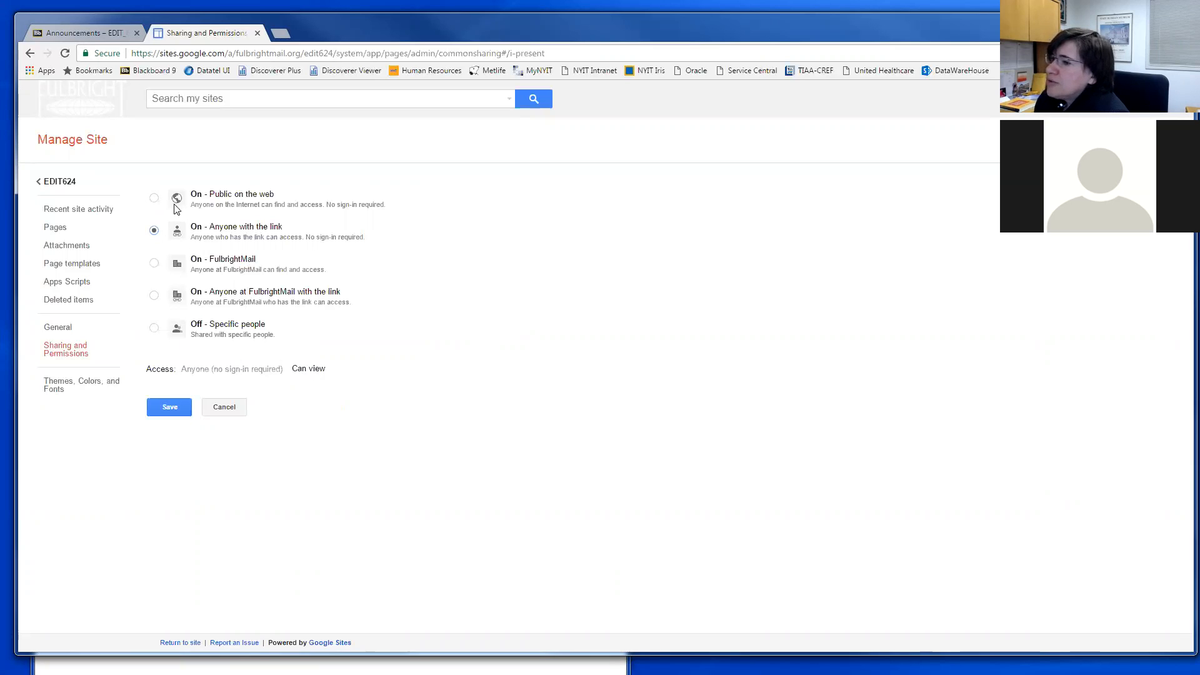
click(154, 197)
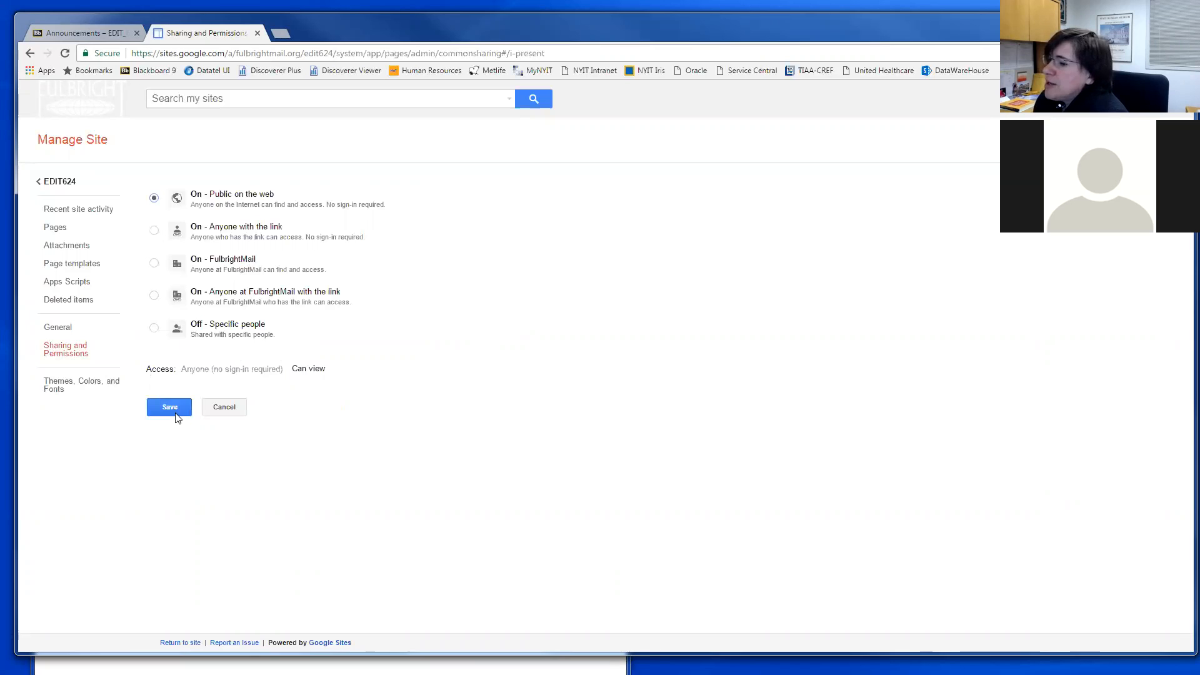
click(169, 407)
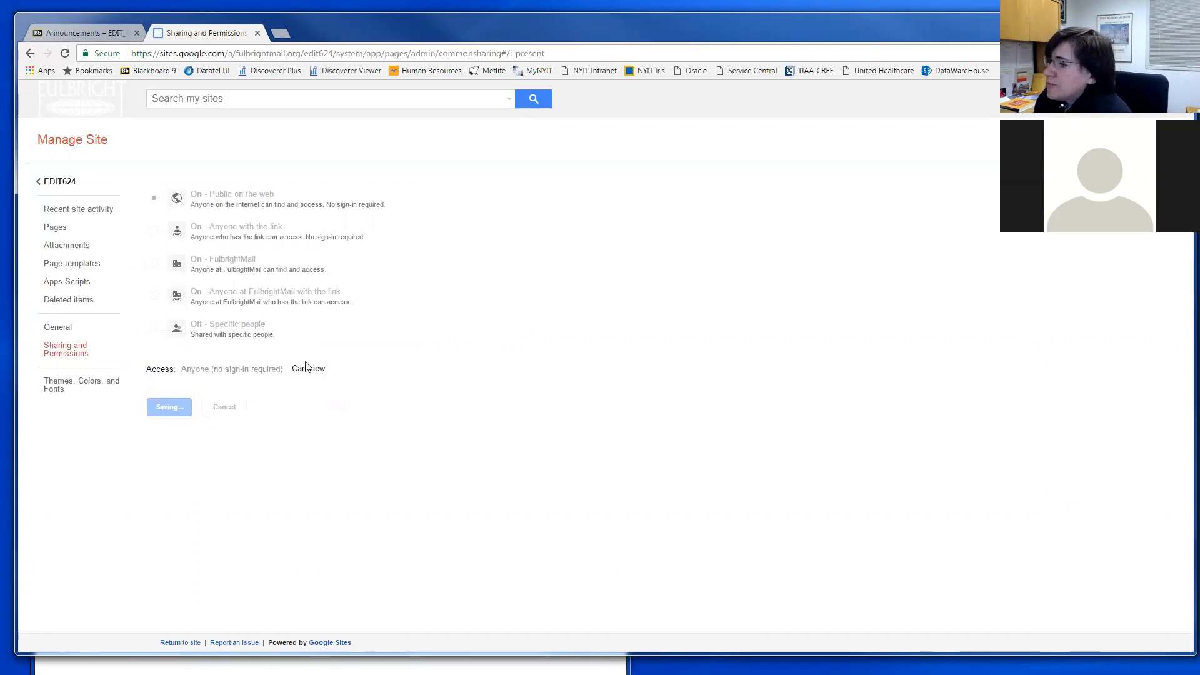
mouse_move(308, 373)
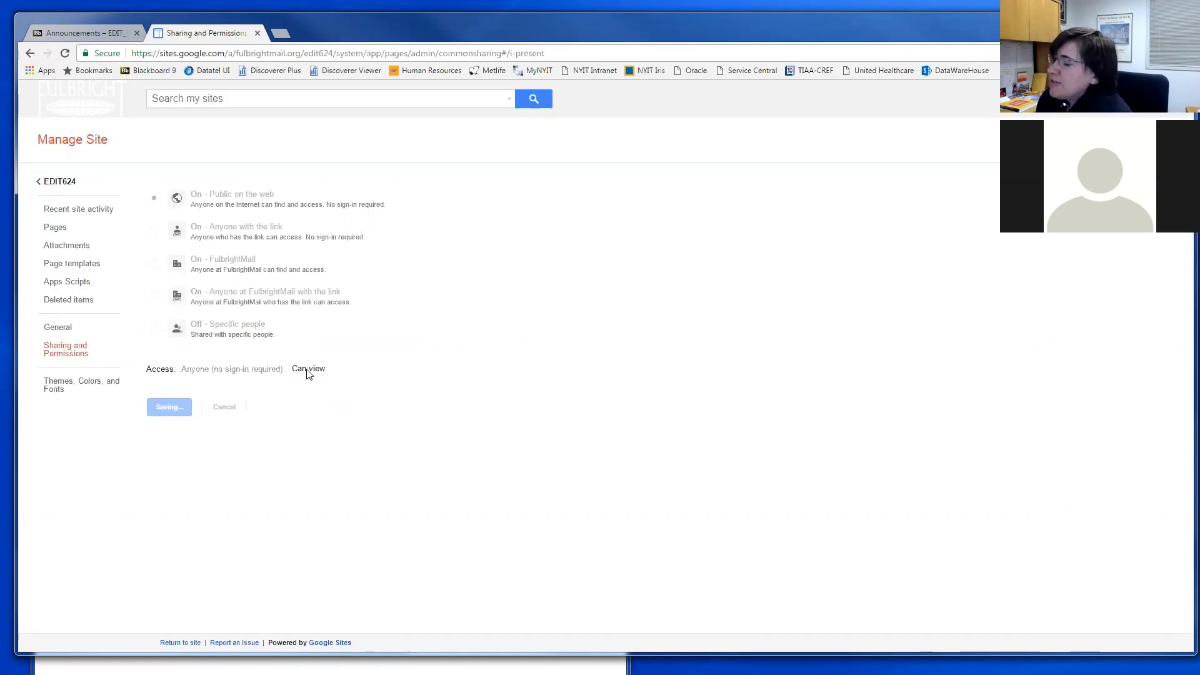
click(169, 407)
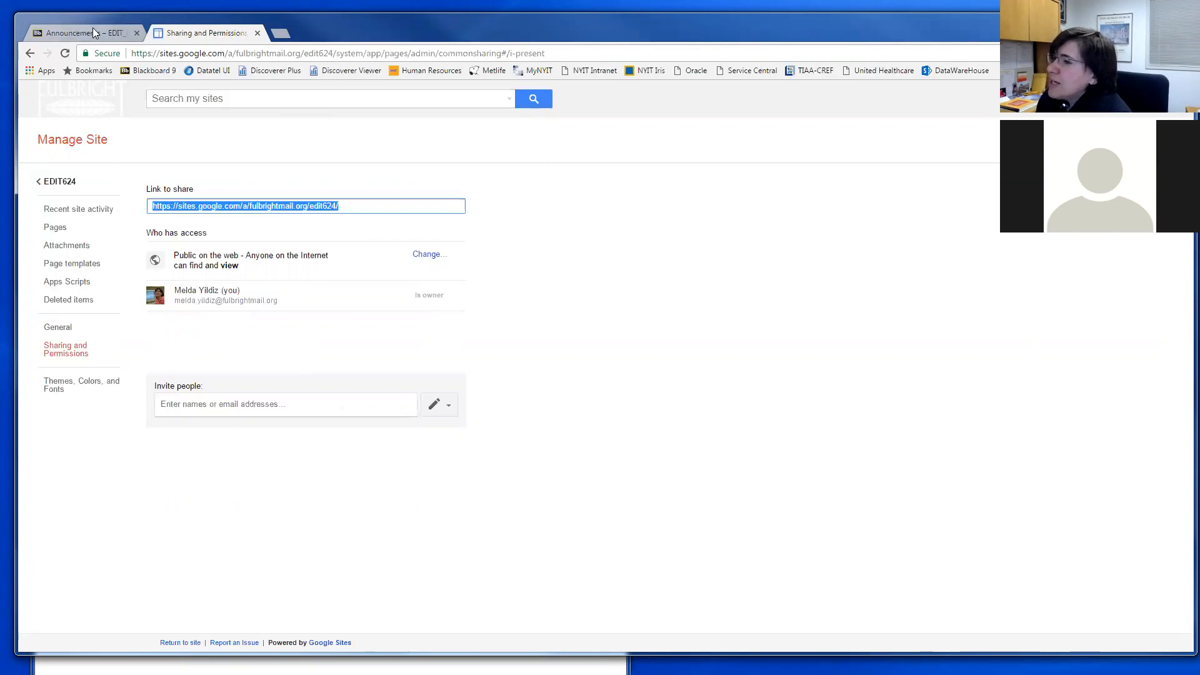
- Return to the course announcements and scroll through the SpeedTech Conference flyer announcement
click(77, 32)
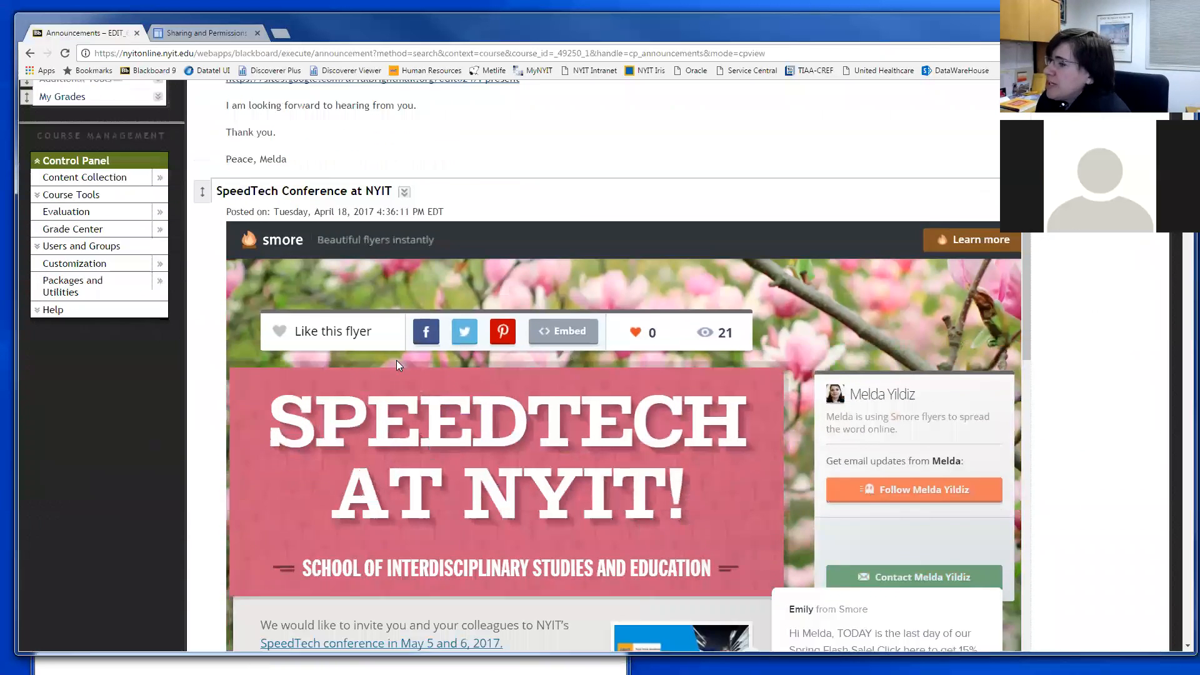
scroll(down, 3)
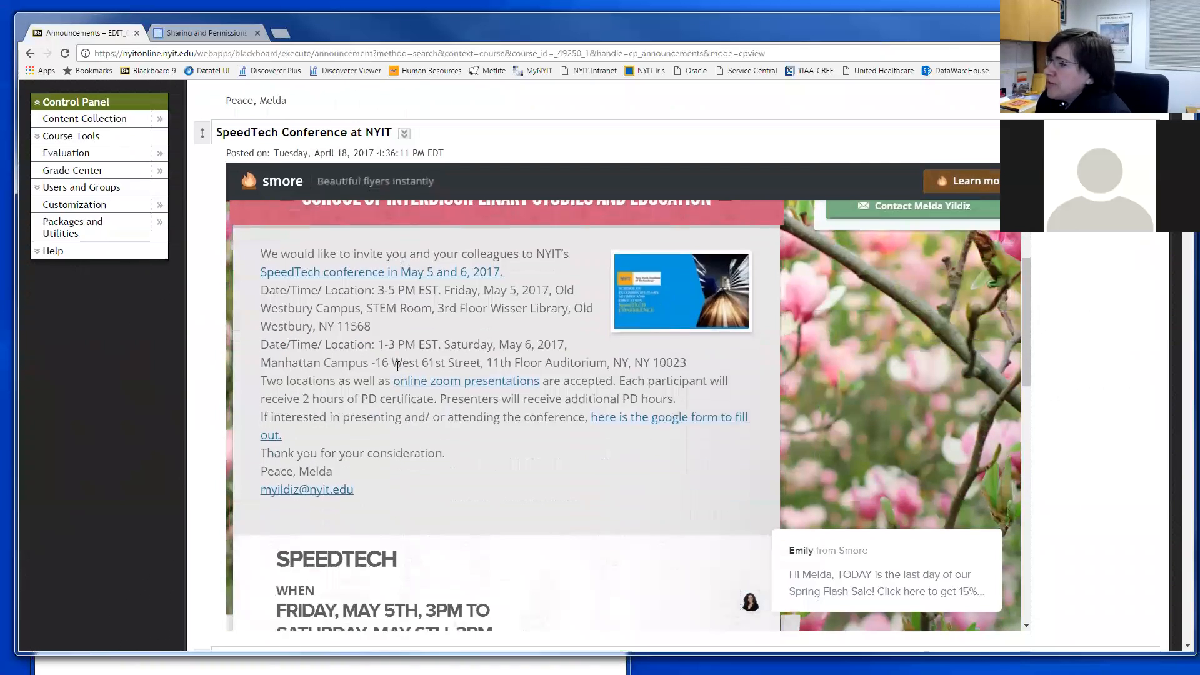
scroll(down, 3)
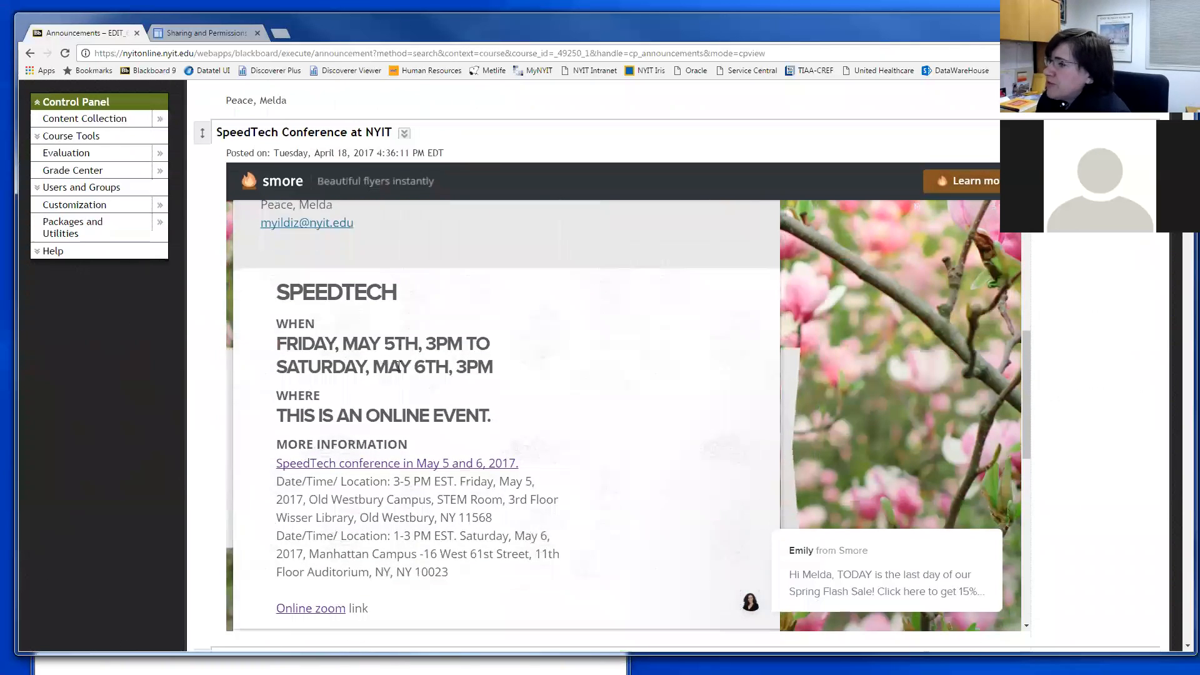
scroll(down, 3)
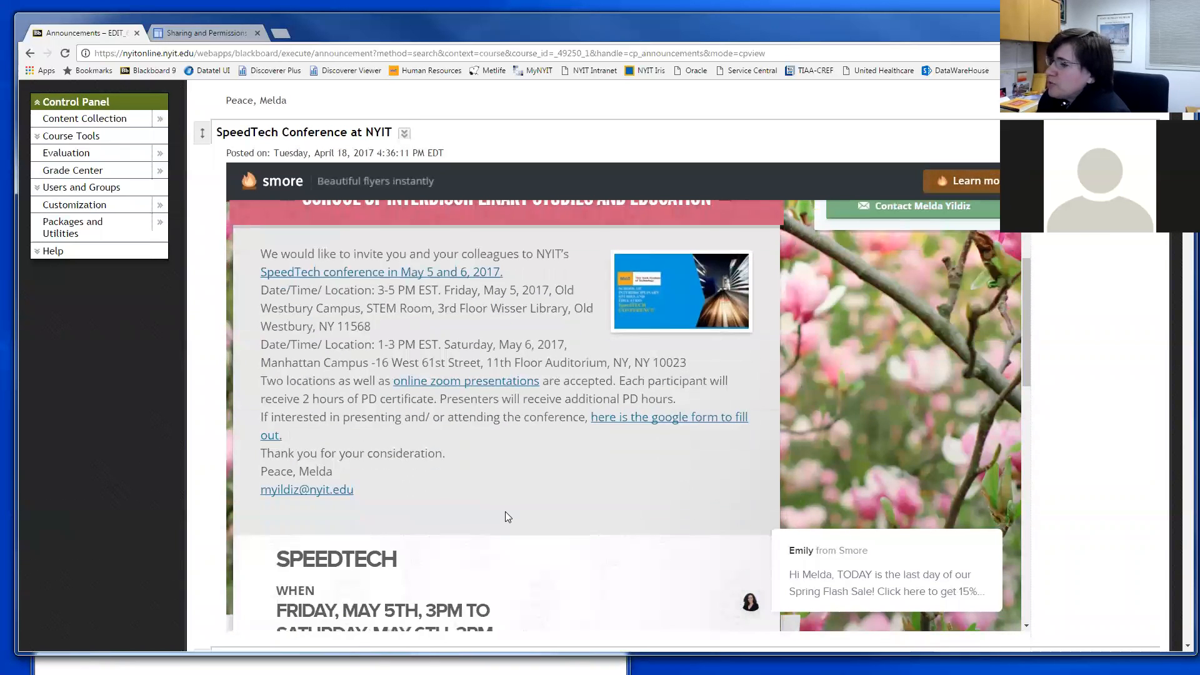
scroll(down, 3)
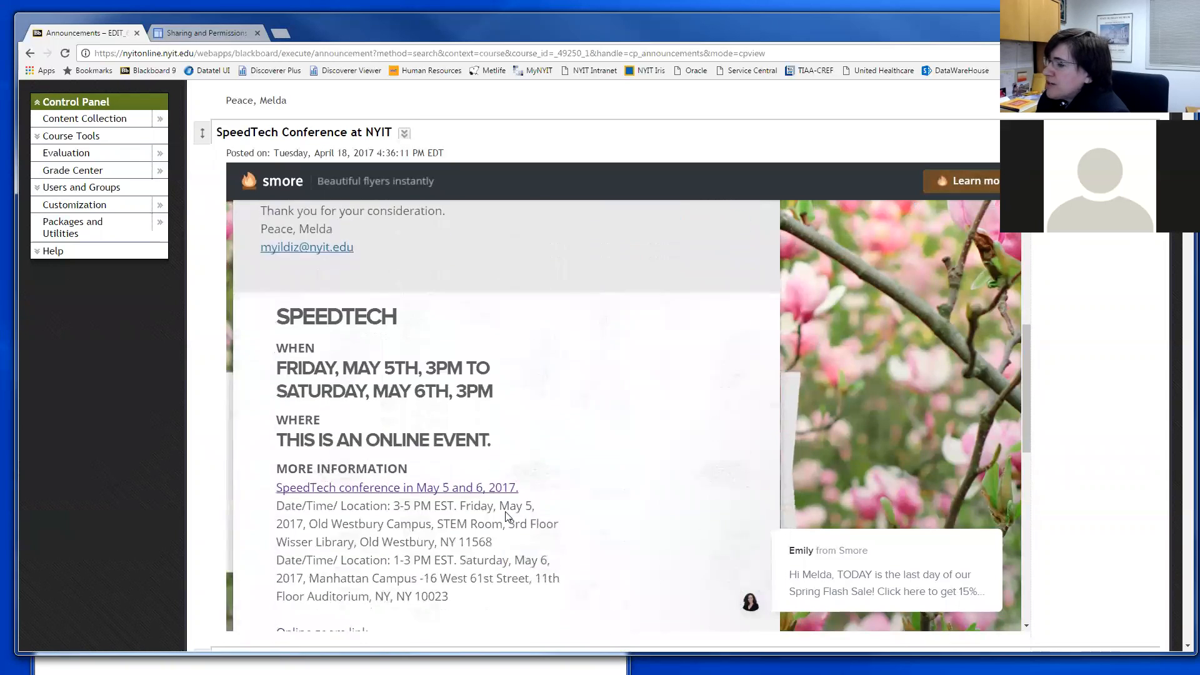
scroll(down, 3)
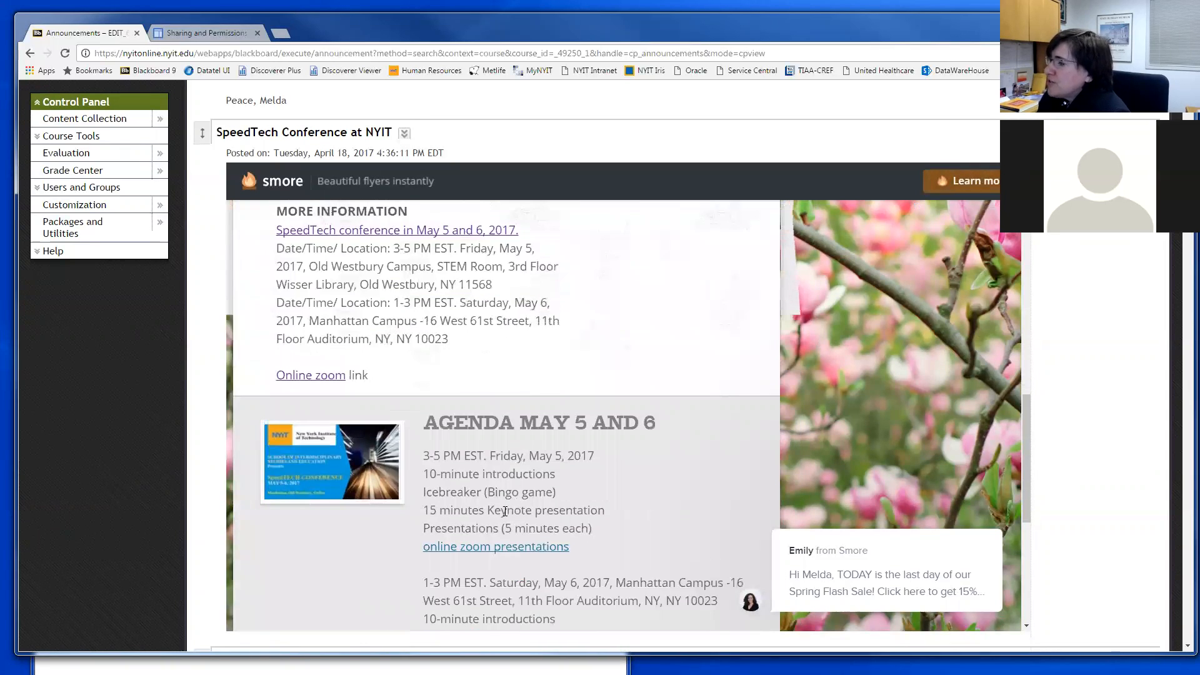
scroll(down, 3)
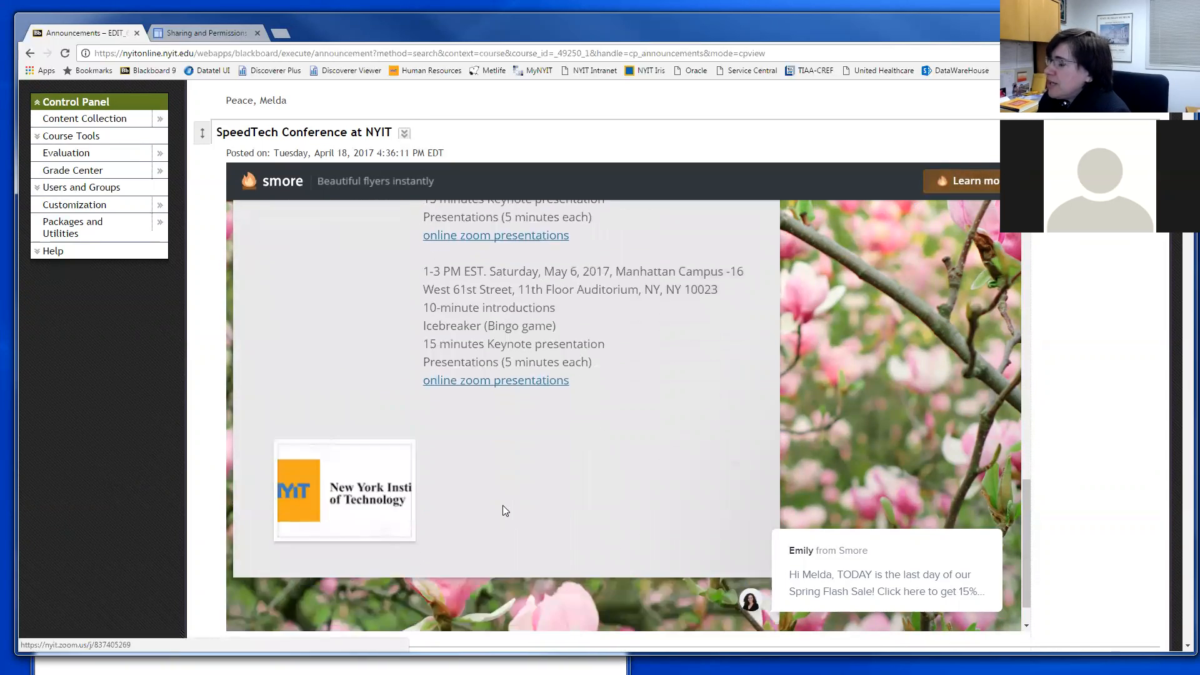
scroll(down, 3)
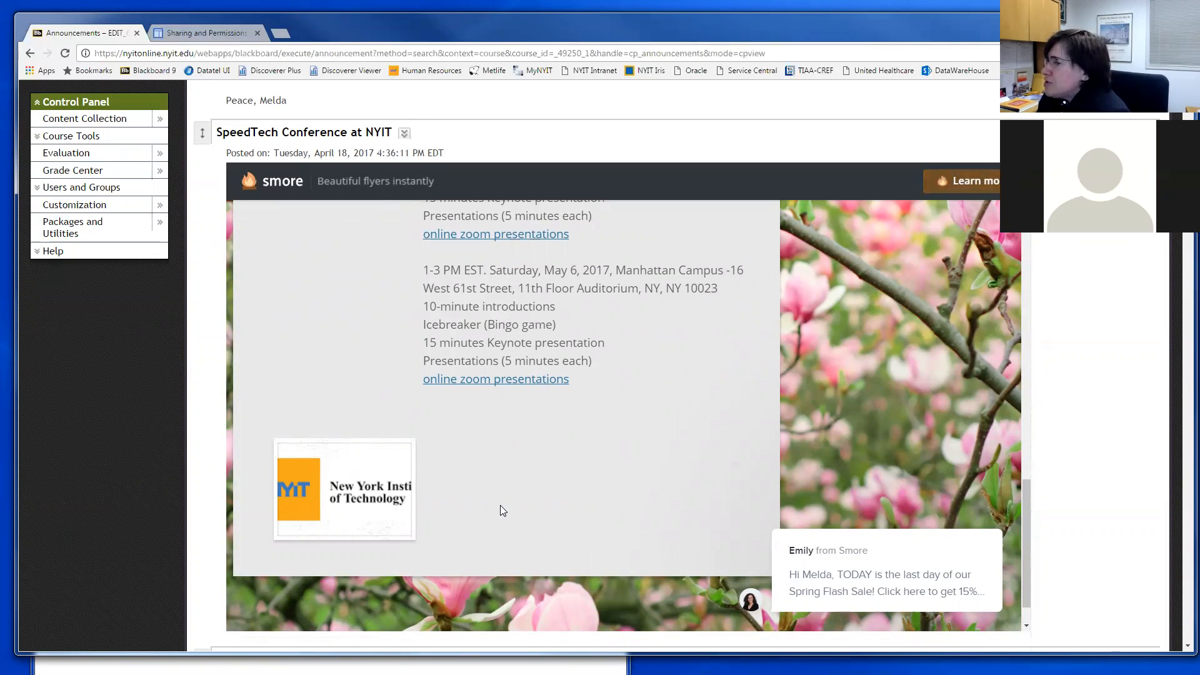
scroll(down, 3)
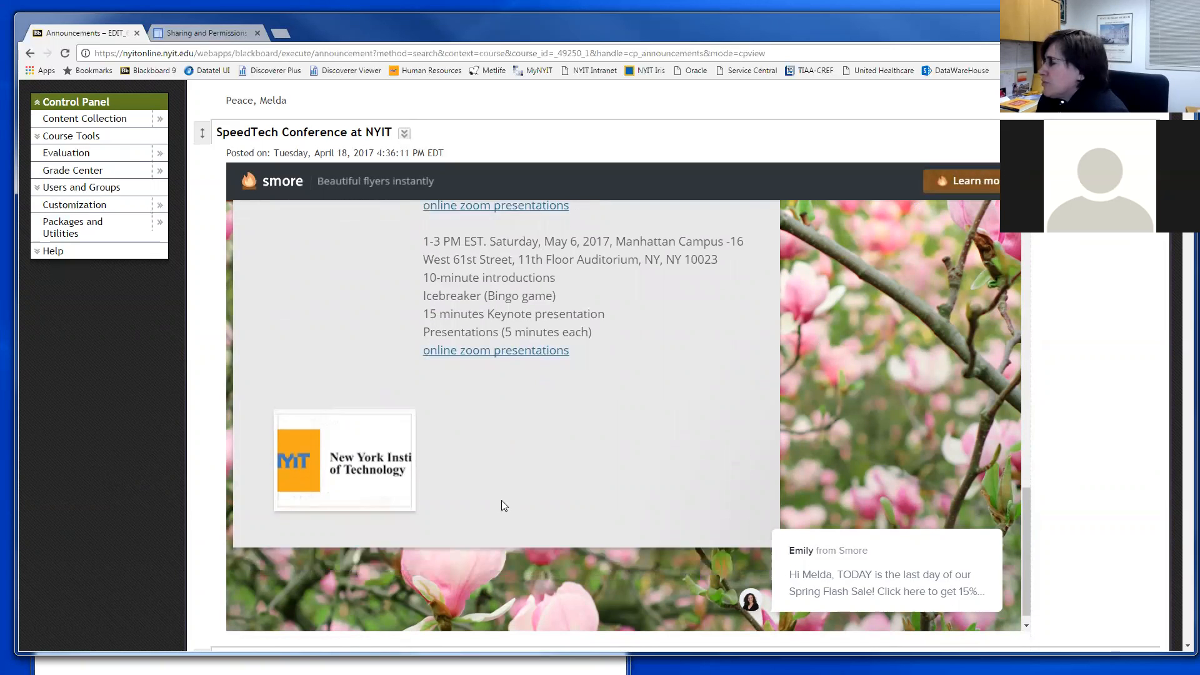
scroll(down, 3)
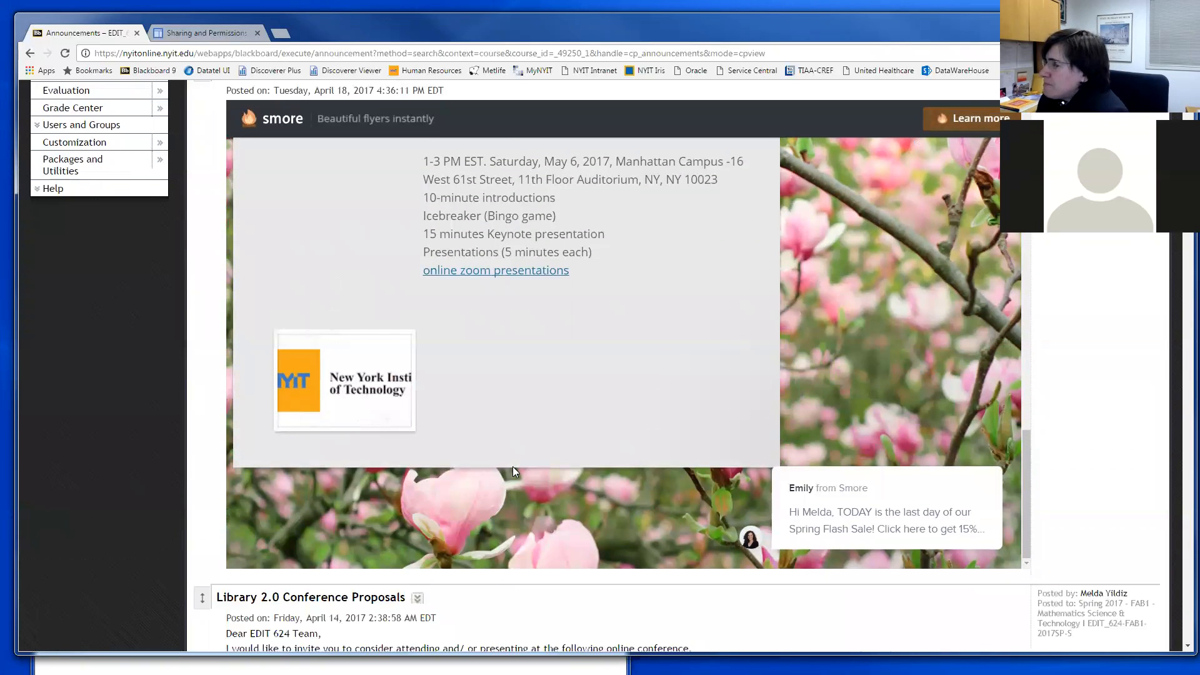
scroll(down, 3)
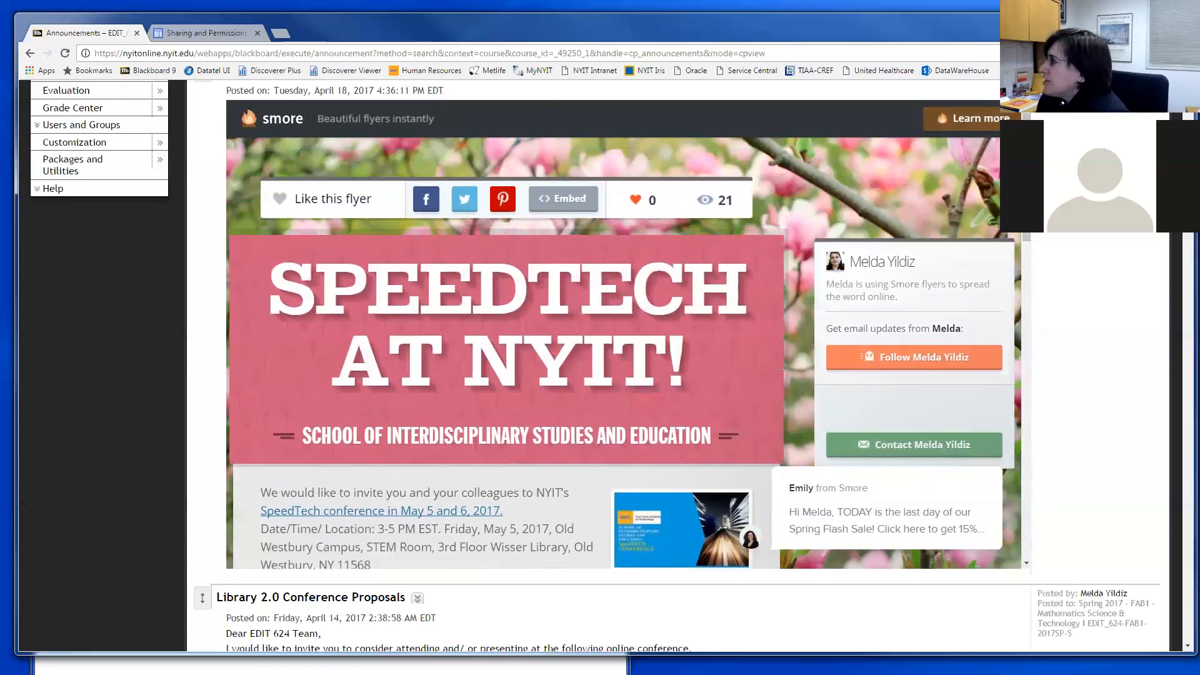
mouse_move(323, 516)
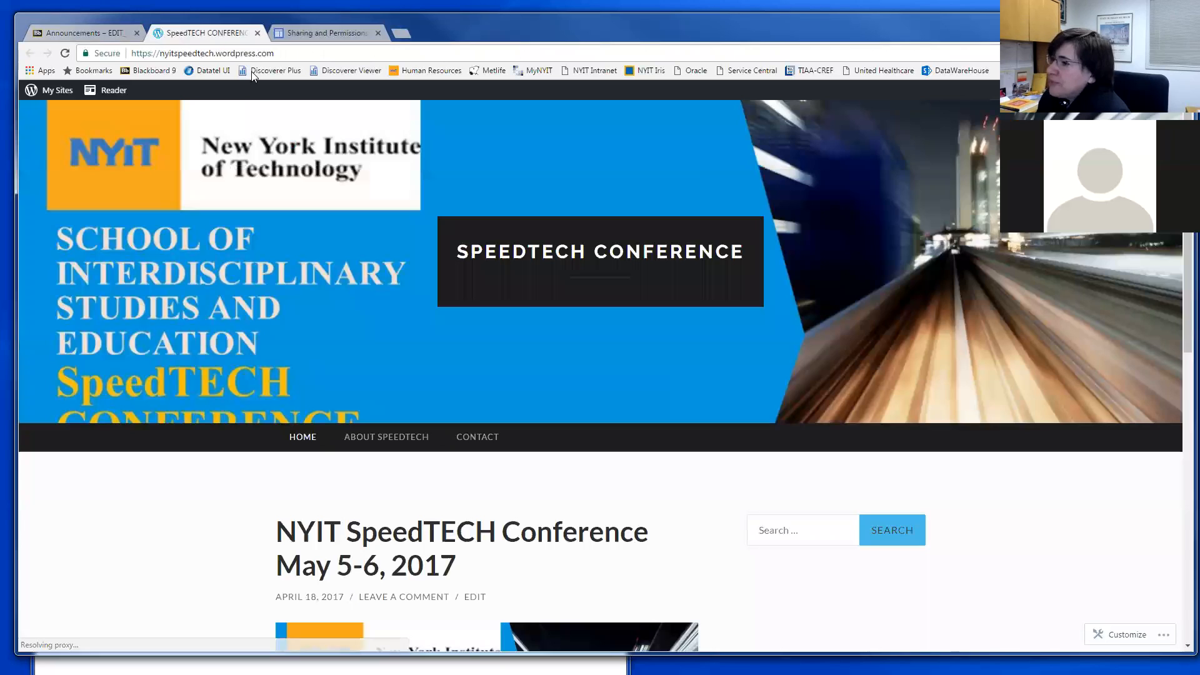
scroll(down, 3)
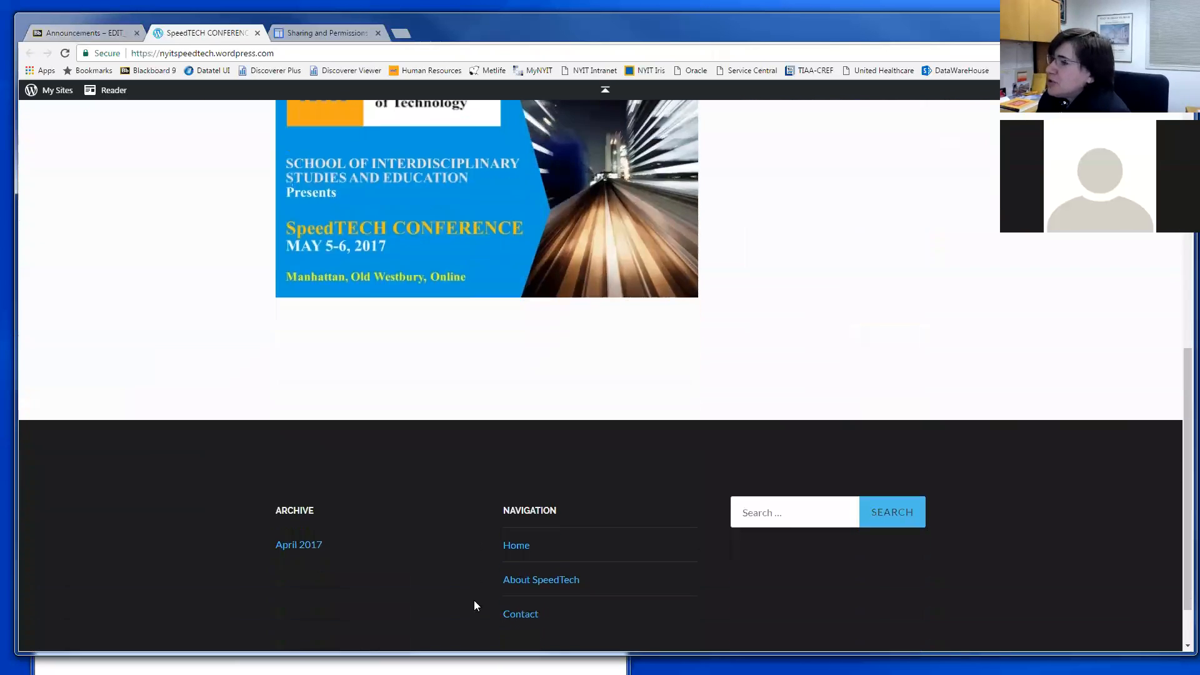
scroll(up, 3)
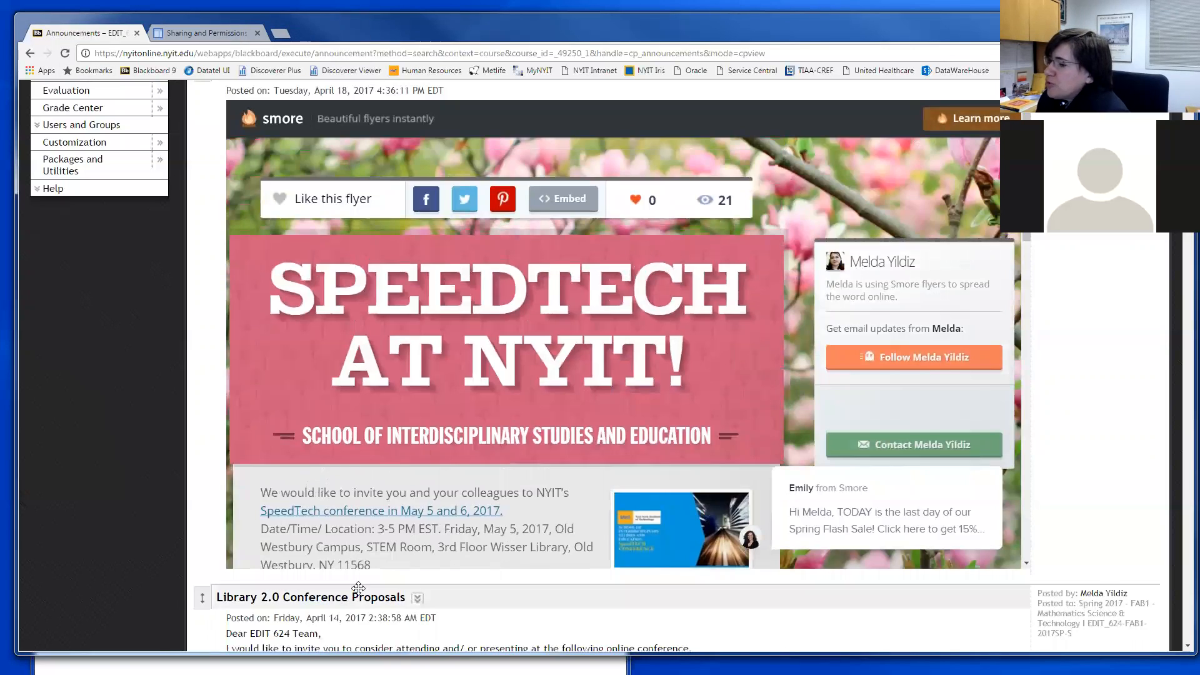
scroll(down, 3)
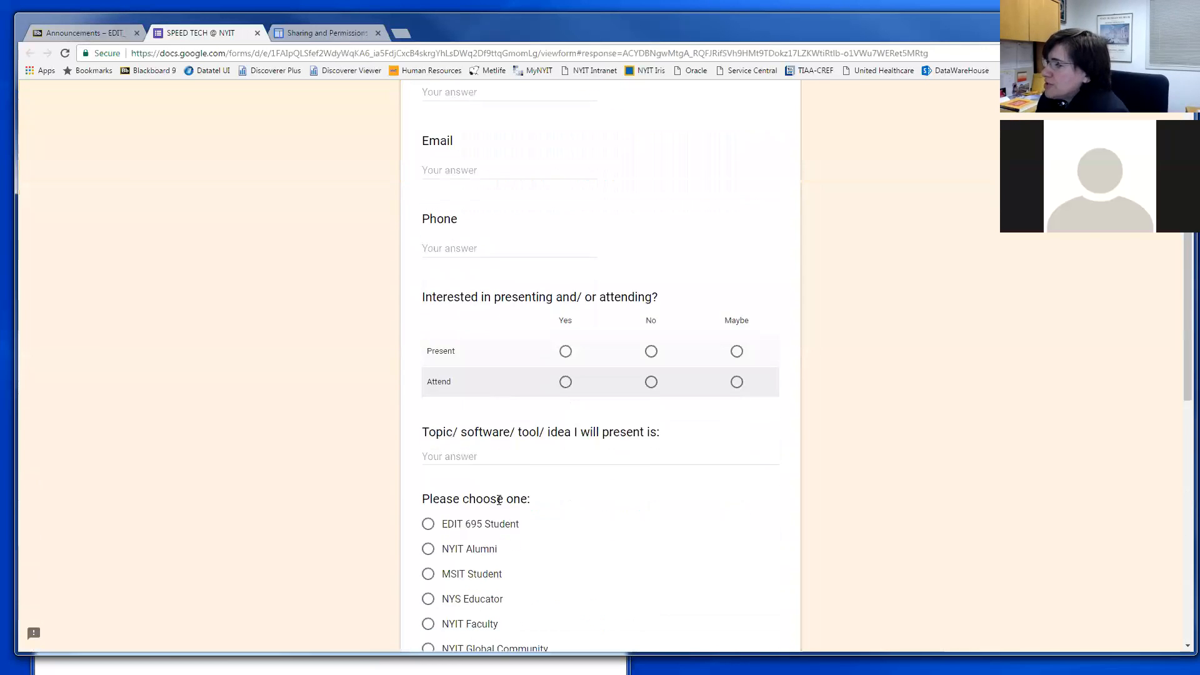
scroll(down, 3)
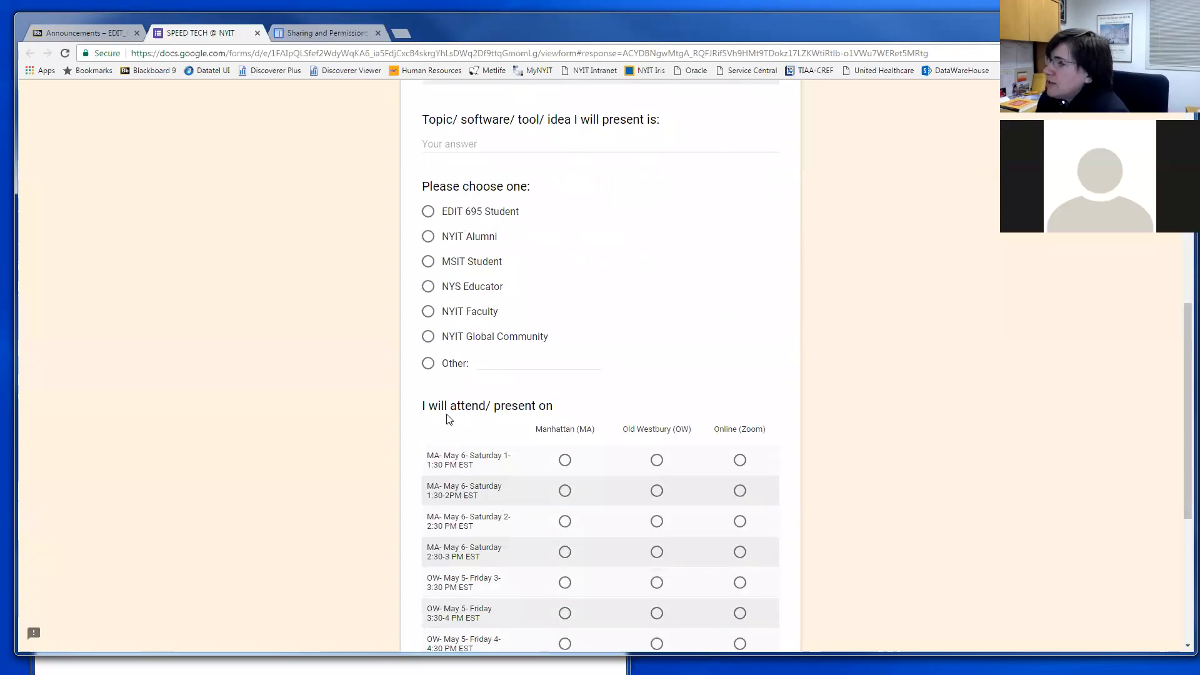
scroll(down, 3)
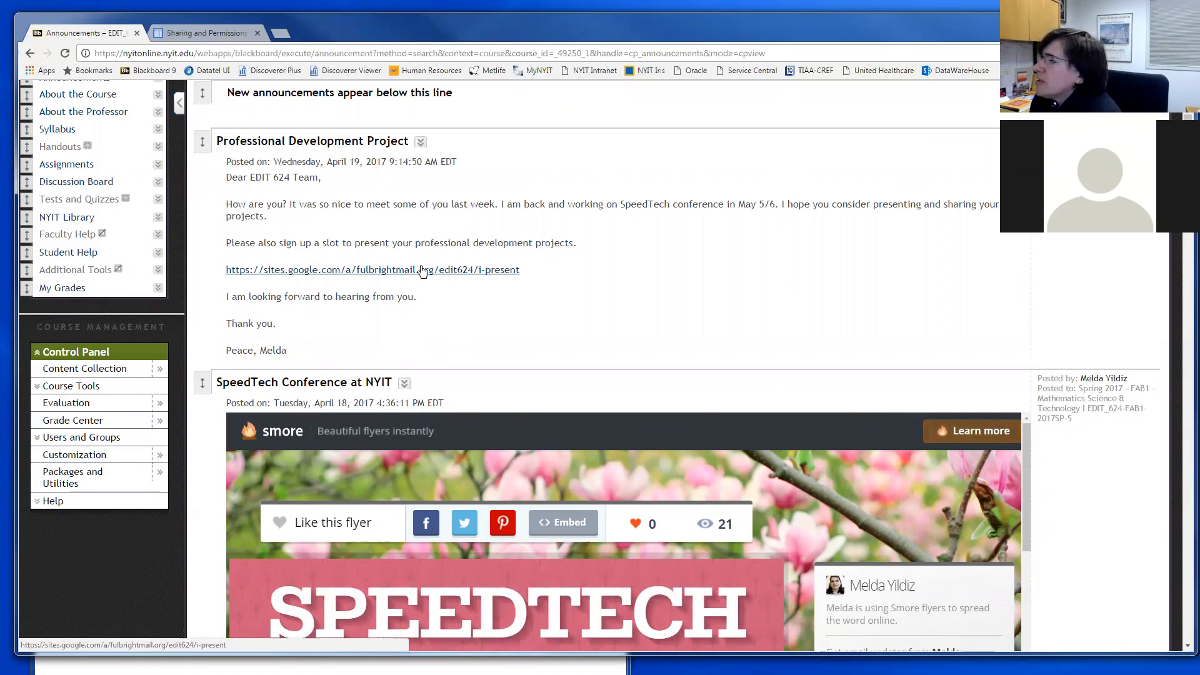
mouse_move(404, 324)
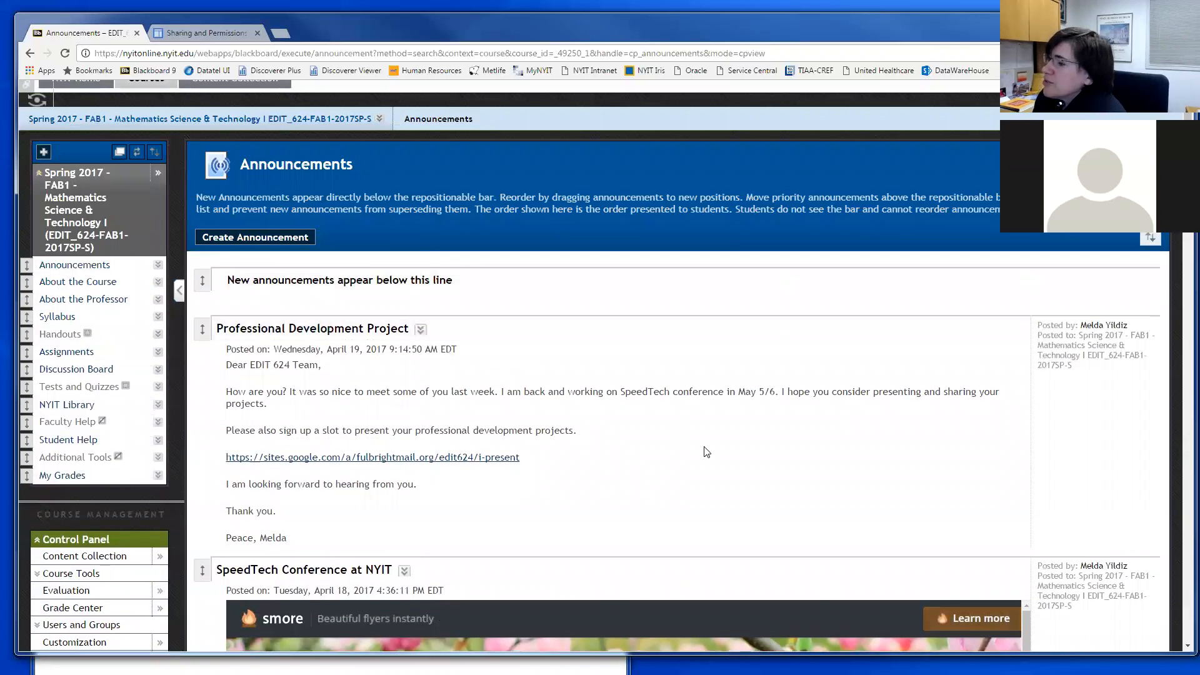
scroll(down, 3)
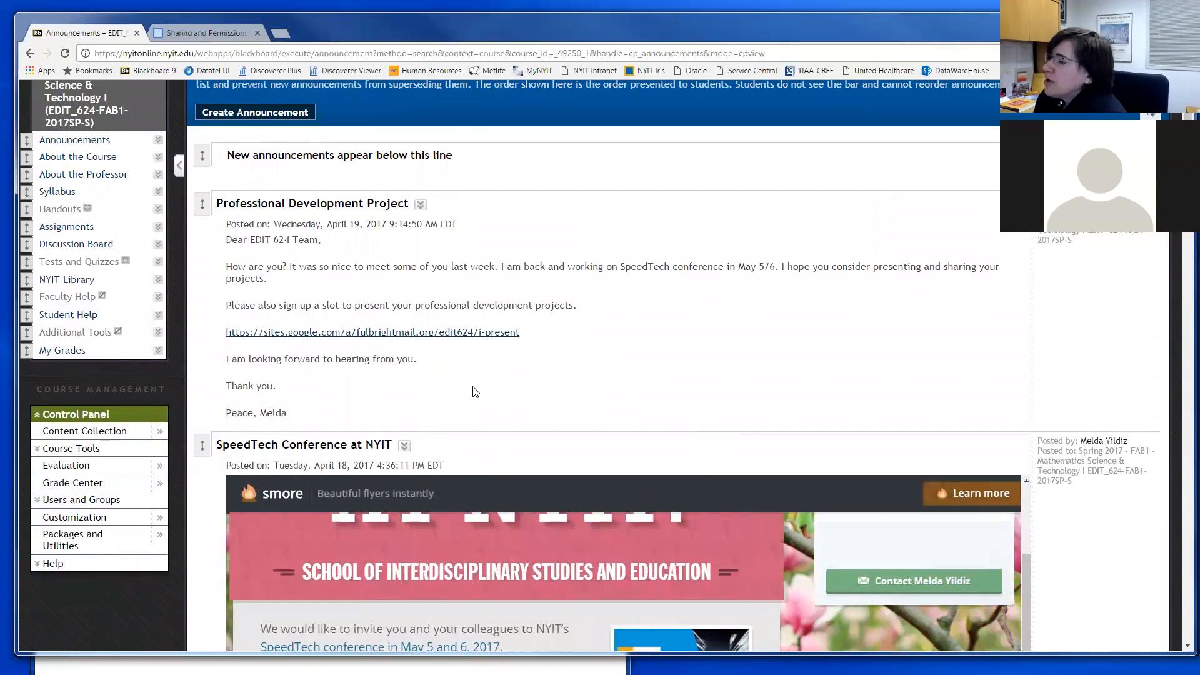